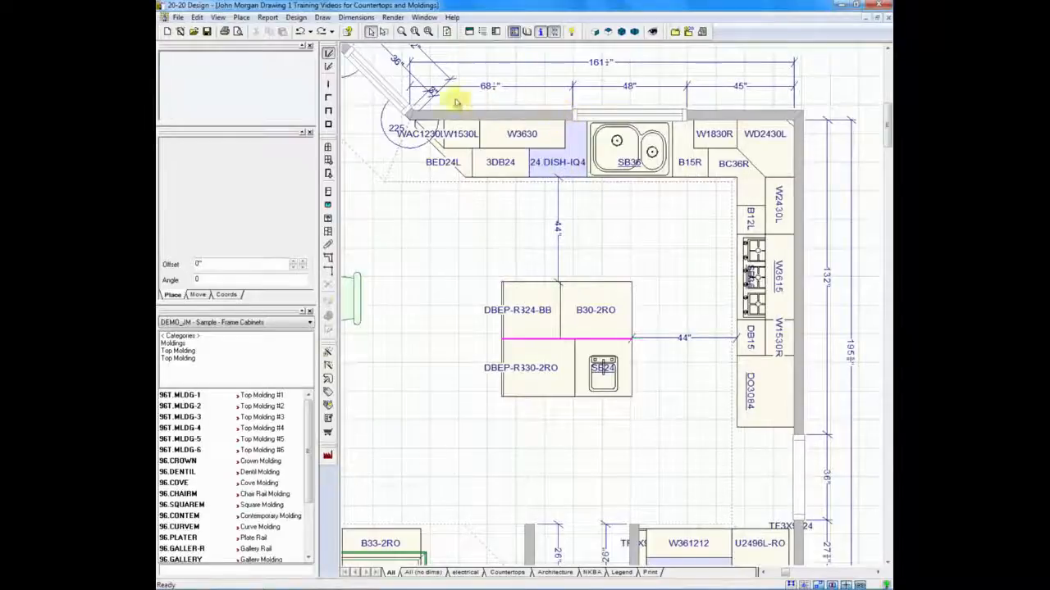
pyautogui.moveTo(689, 266)
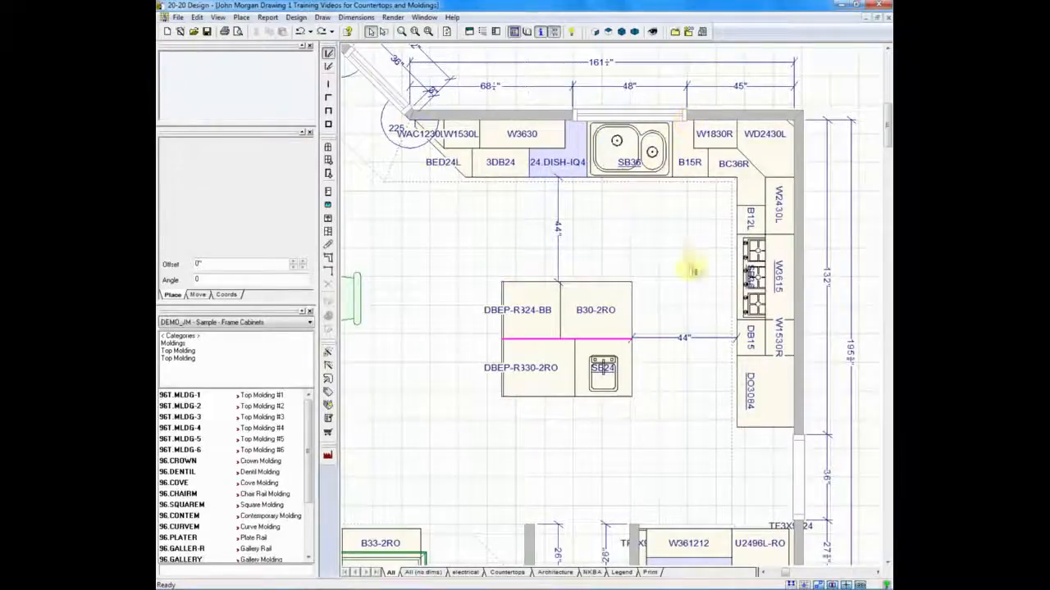
pyautogui.moveTo(663, 277)
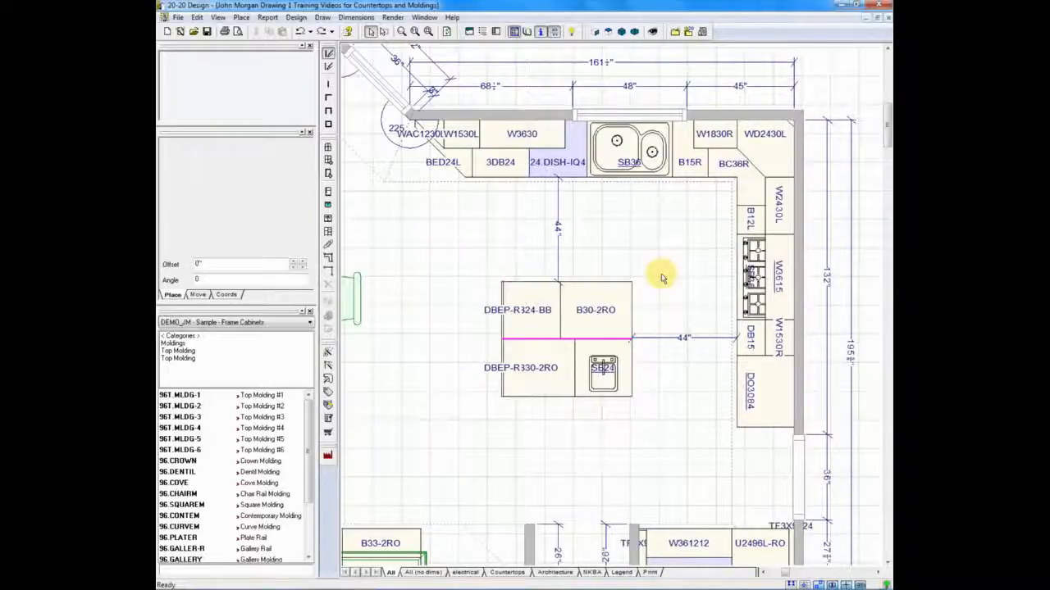
pyautogui.moveTo(433, 318)
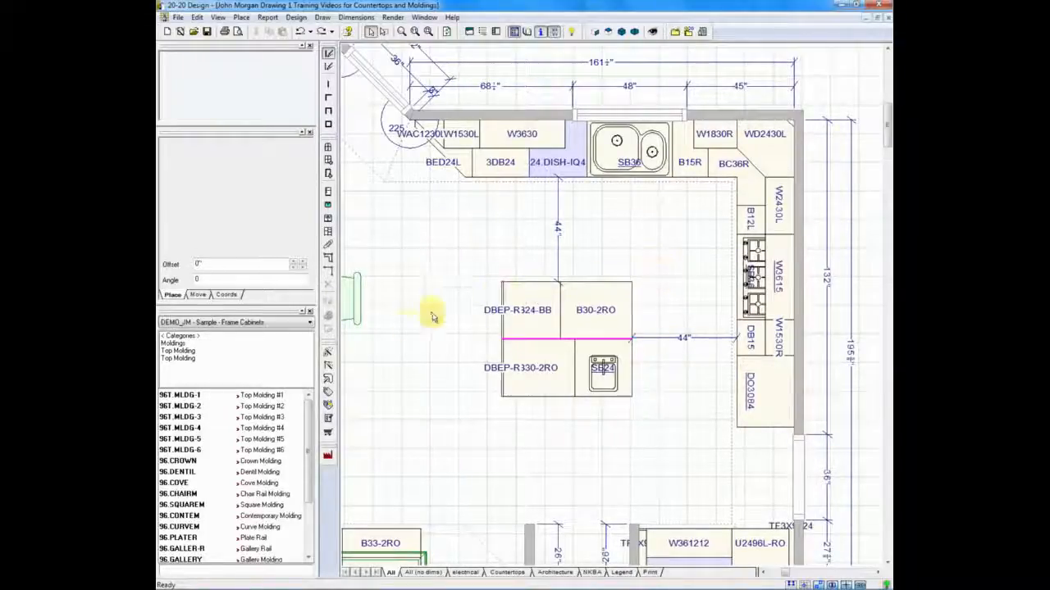
pyautogui.moveTo(207, 370)
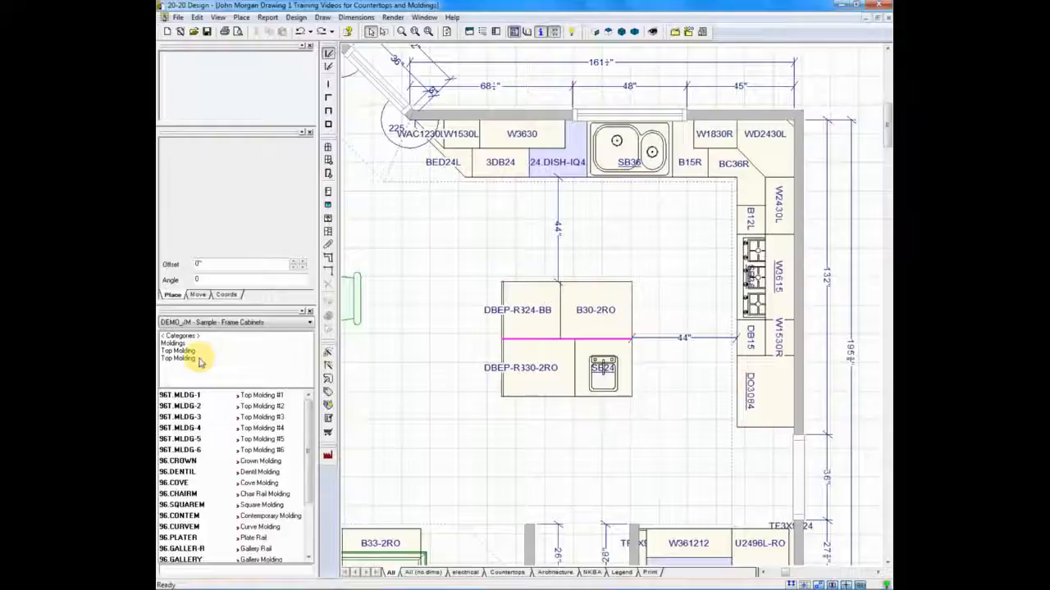
pyautogui.moveTo(223, 407)
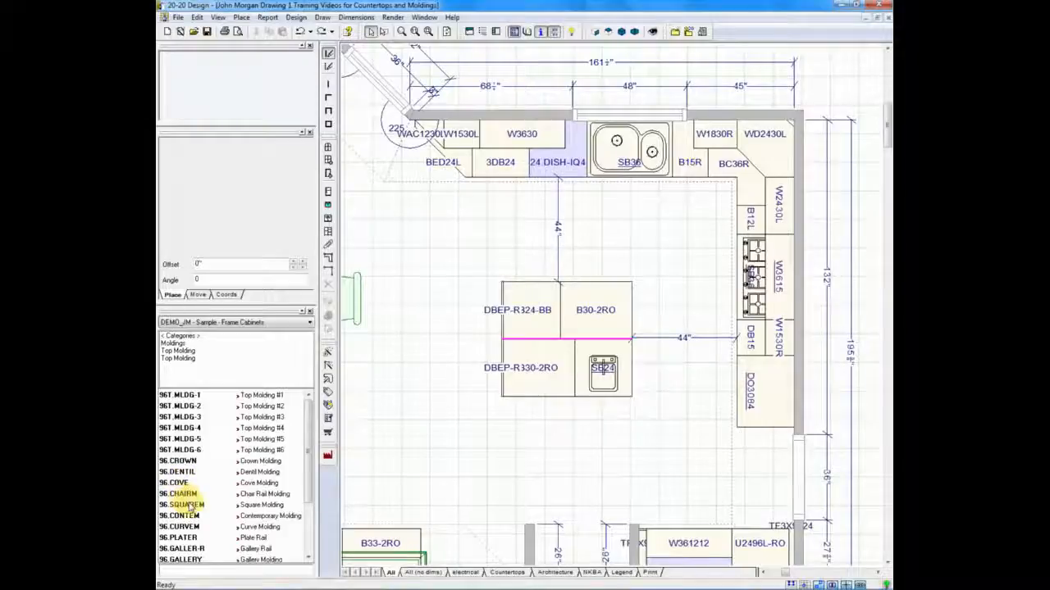
# - Choose Square Molding (96.SQUAREM) from the molding catalog
pyautogui.click(181, 505)
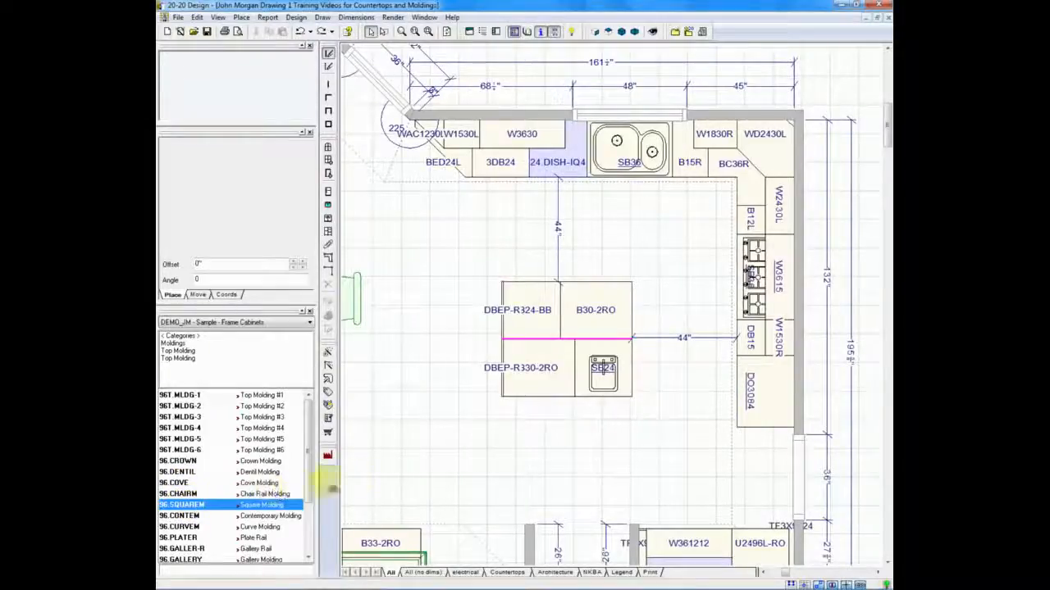
pyautogui.moveTo(774, 158)
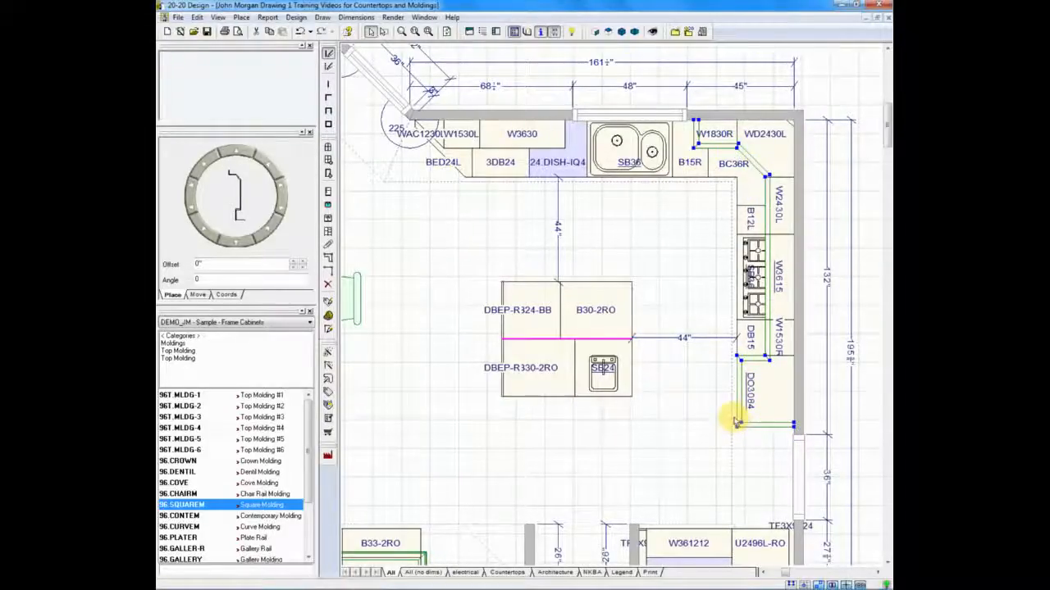
pyautogui.moveTo(730, 201)
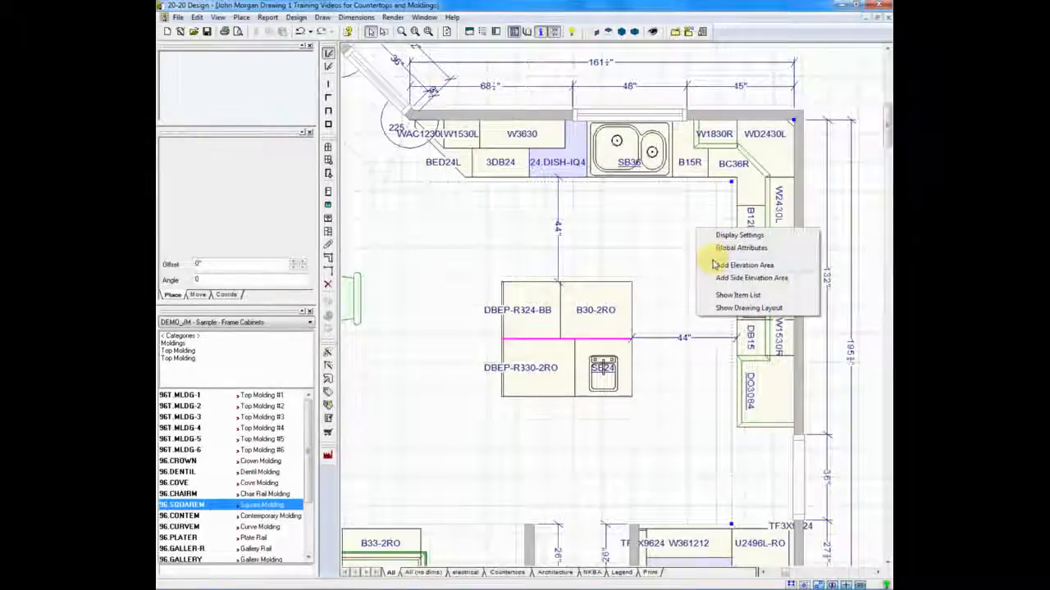
# - Add an elevation area showing wall cabinets W2430L, W3615 and W1530R
pyautogui.click(745, 264)
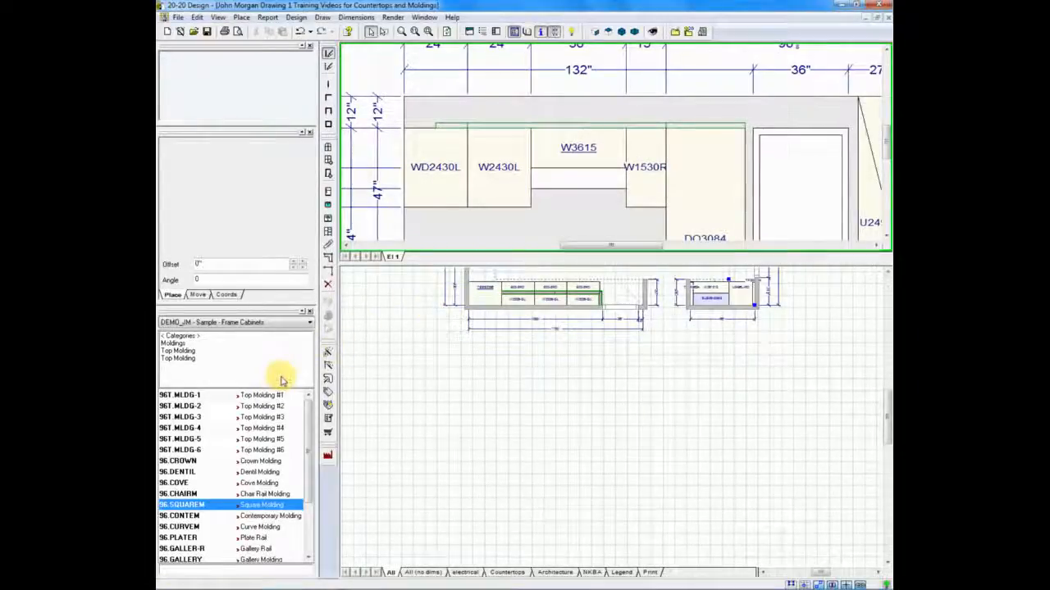
pyautogui.moveTo(222, 439)
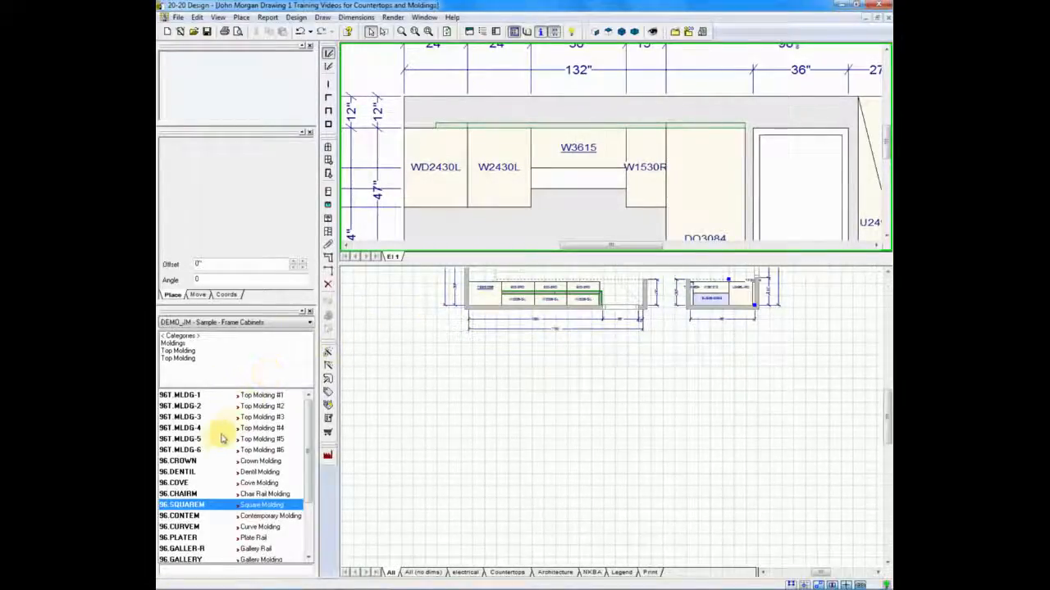
# - Choose Crown Molding (96.CROWN) from the molding catalog for the wall cabinets
pyautogui.click(179, 461)
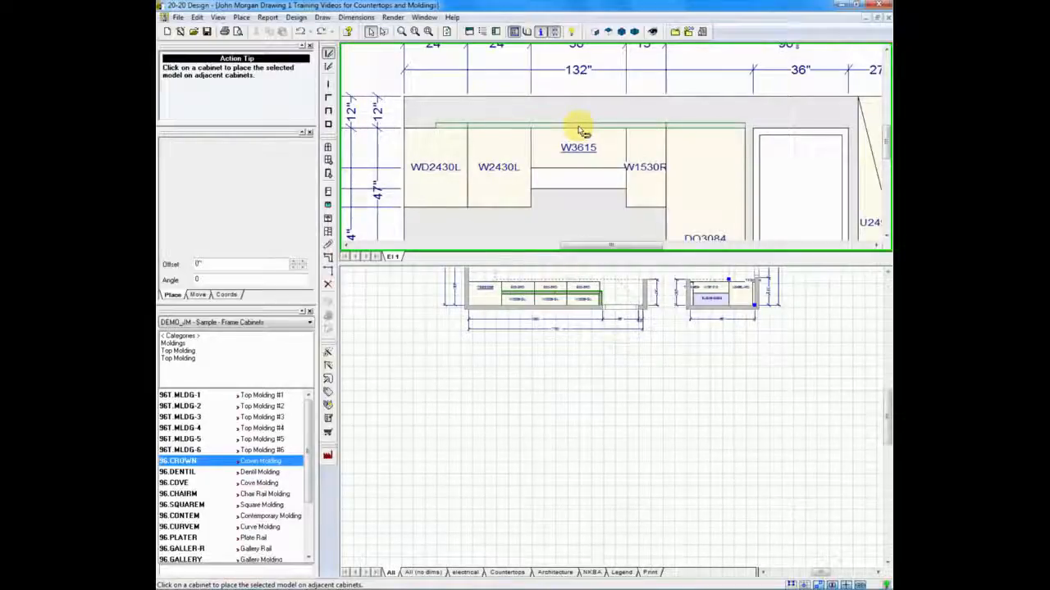
pyautogui.moveTo(581, 132)
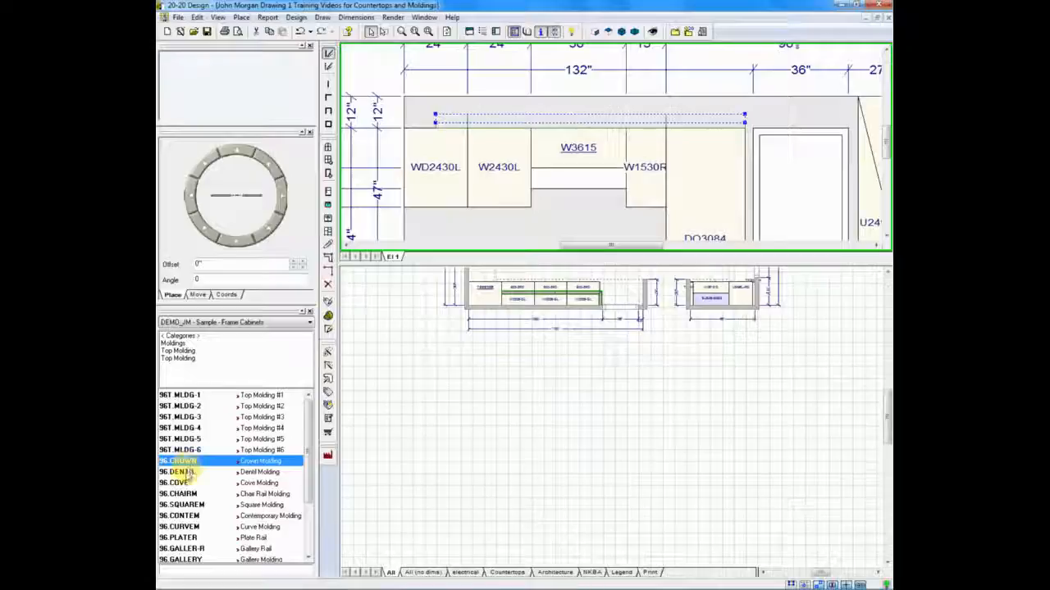
# - Choose Dentil Molding (96.DENTIL) to stack on the cabinets and bring up the view's settings
pyautogui.click(189, 473)
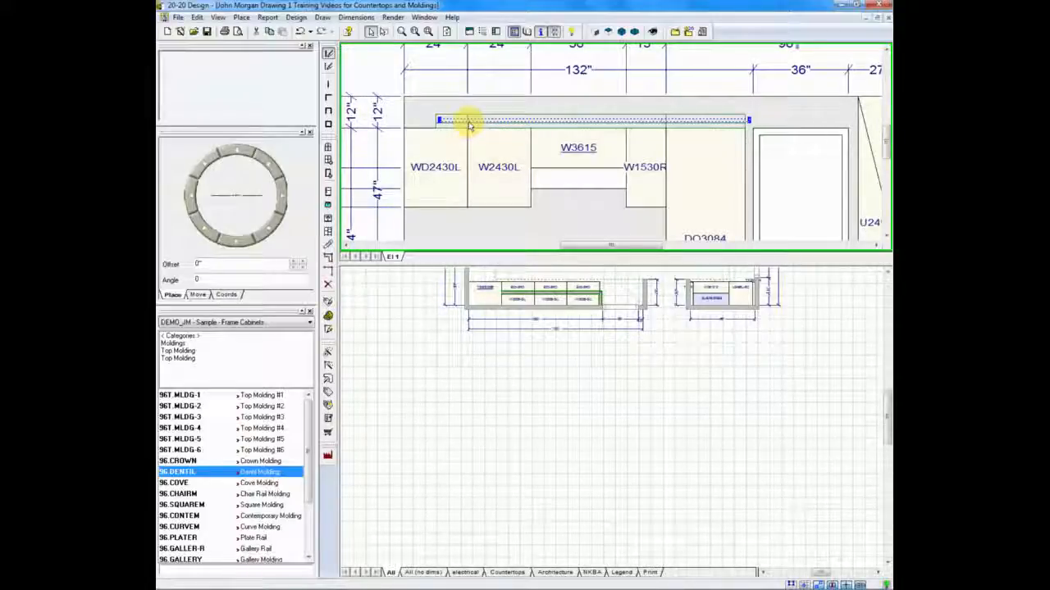
pyautogui.rightClick(468, 123)
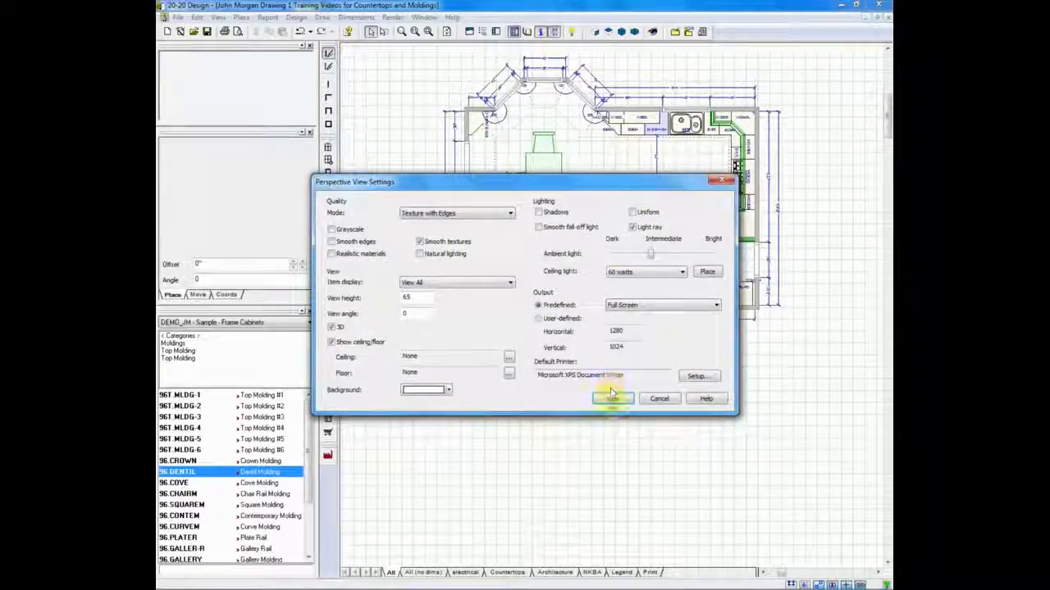
# - Dismiss the Perspective View Settings with OK, returning to the full kitchen plan
pyautogui.click(612, 398)
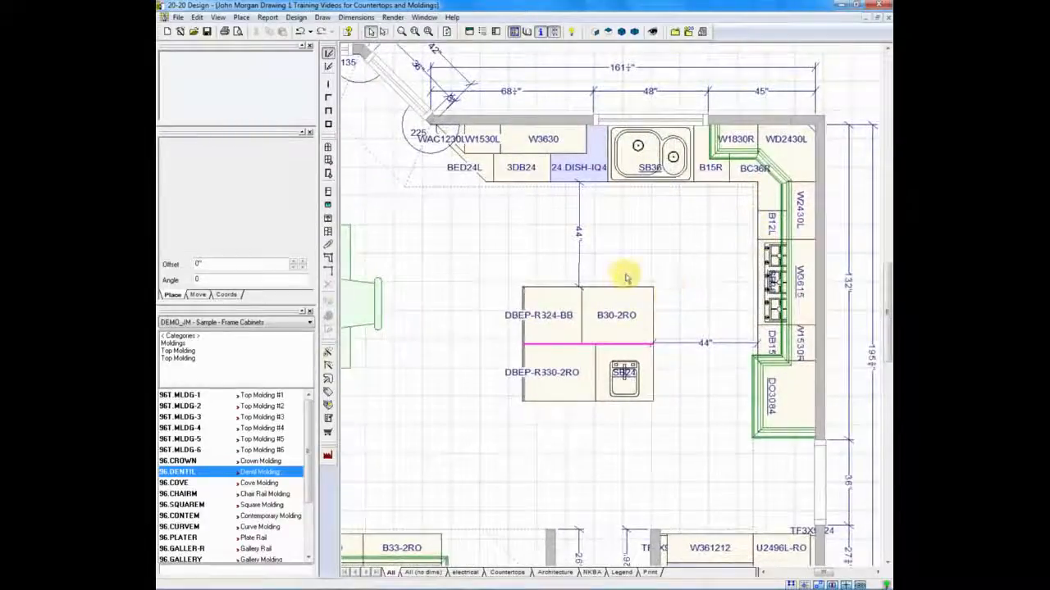
pyautogui.moveTo(315, 423)
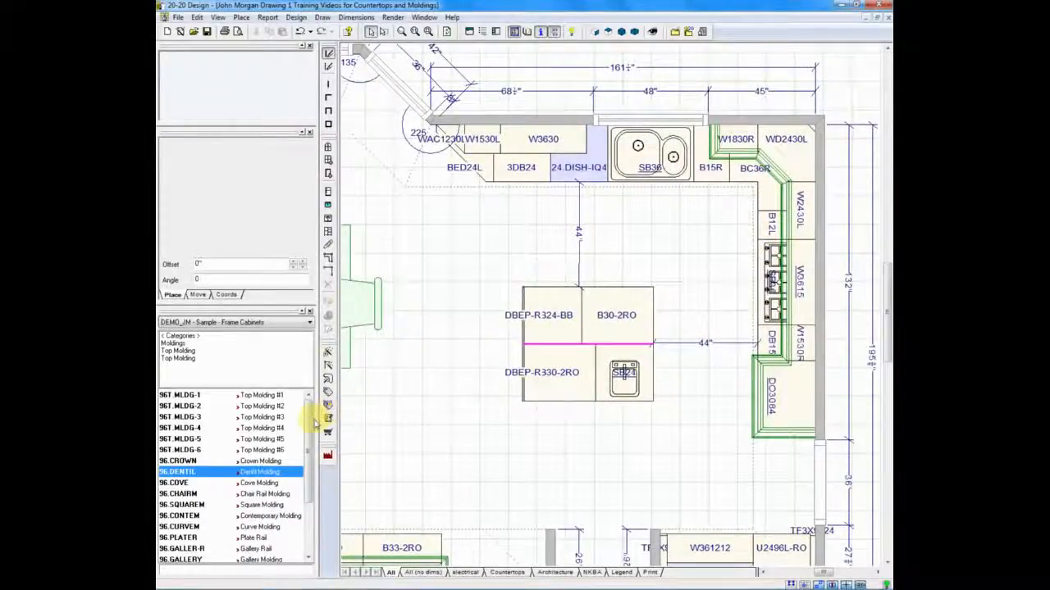
# - Scroll the catalog down to the Auto Stacking moldings (CROWN_AND_DENTIL, GALLERY-A, RIBBON)
pyautogui.scroll(-3)
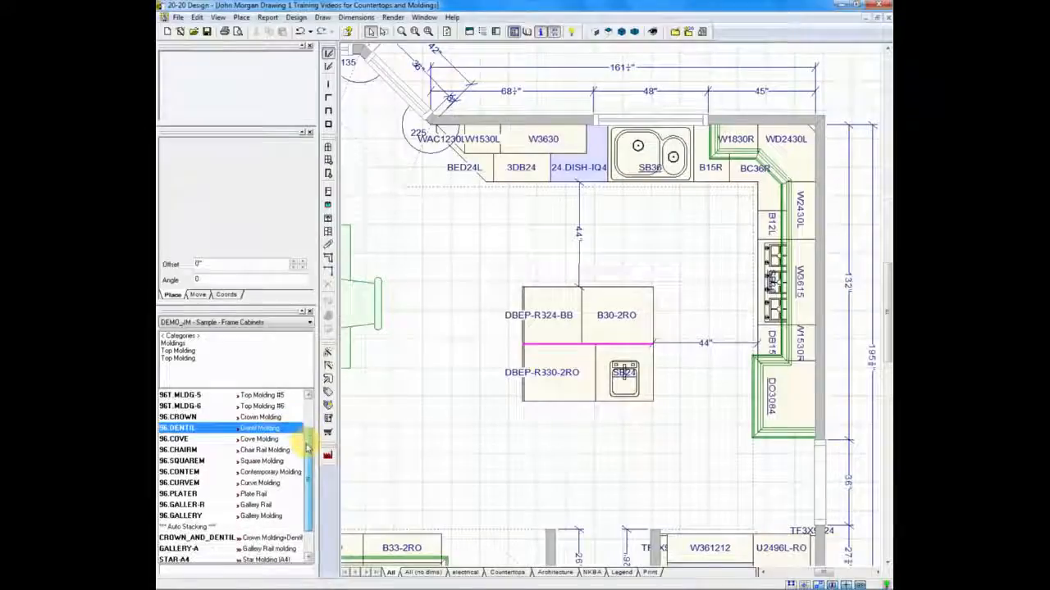
pyautogui.scroll(-3)
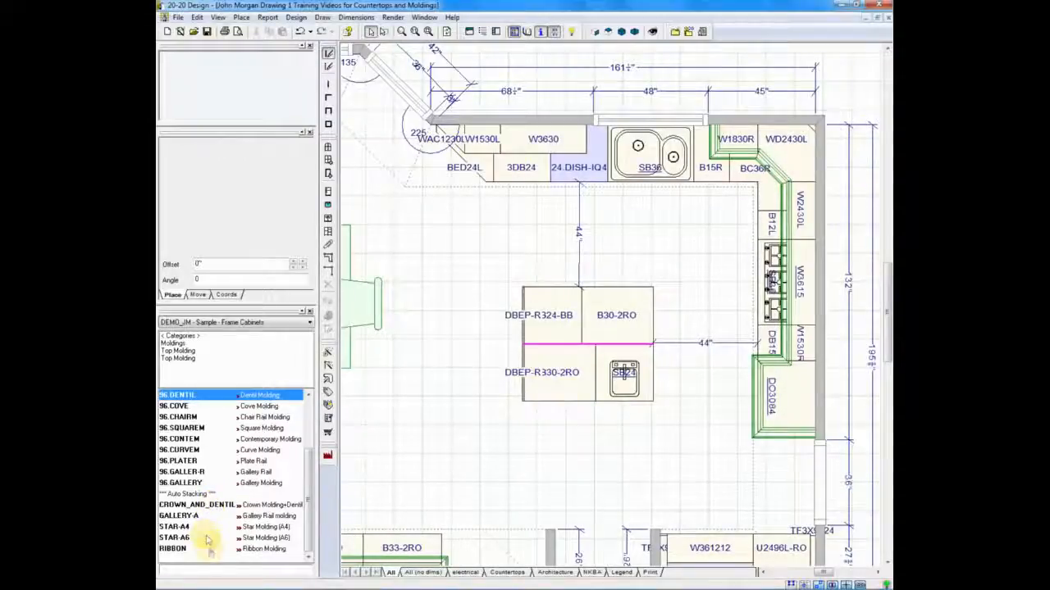
pyautogui.moveTo(217, 535)
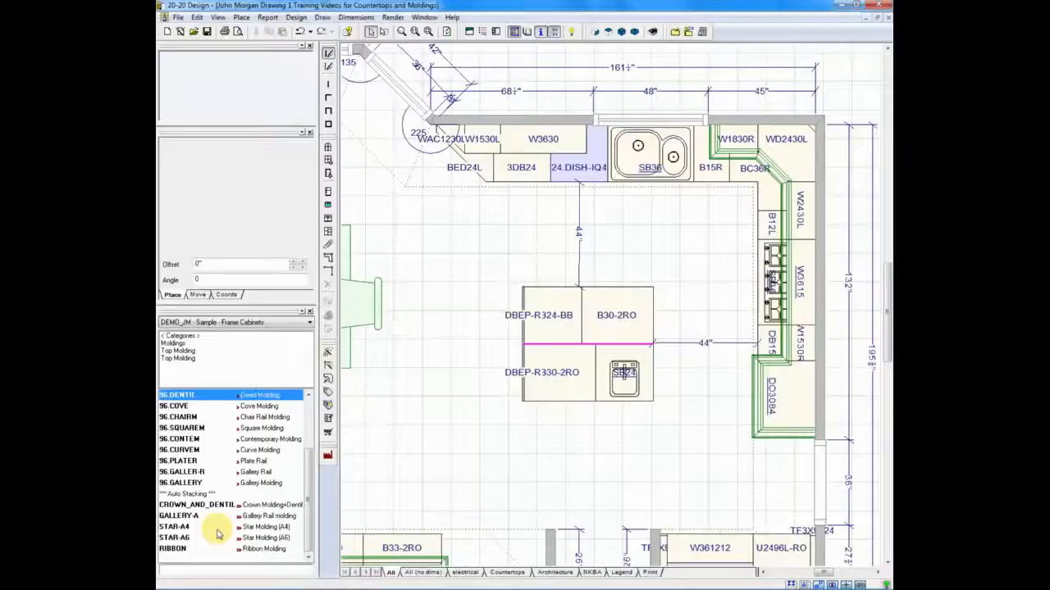